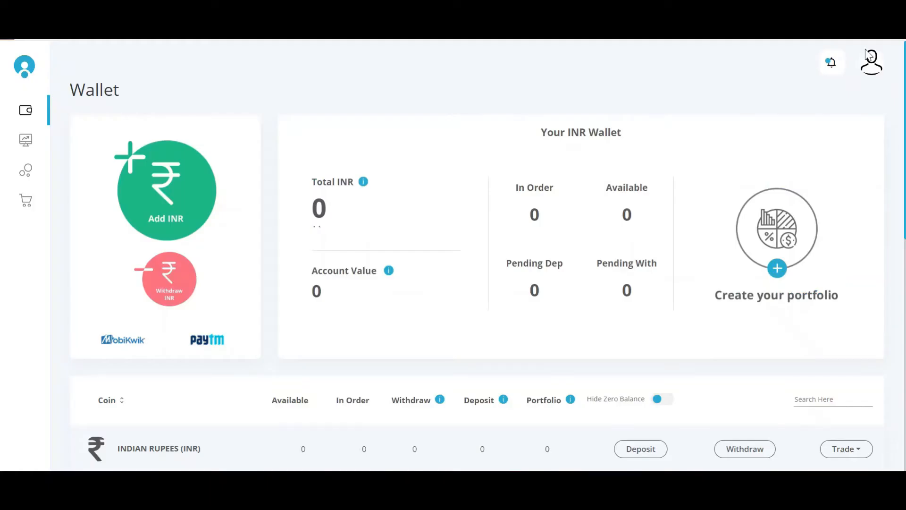
mouse_move(890, 266)
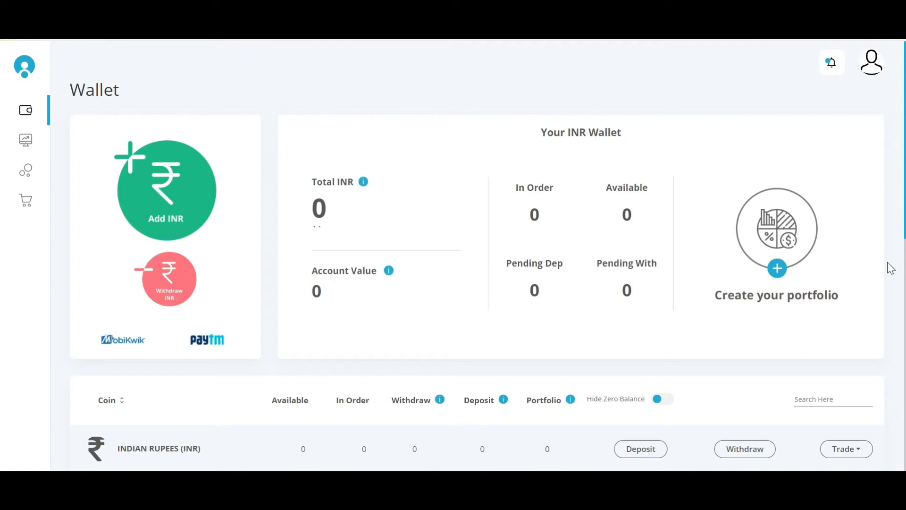
mouse_move(871, 62)
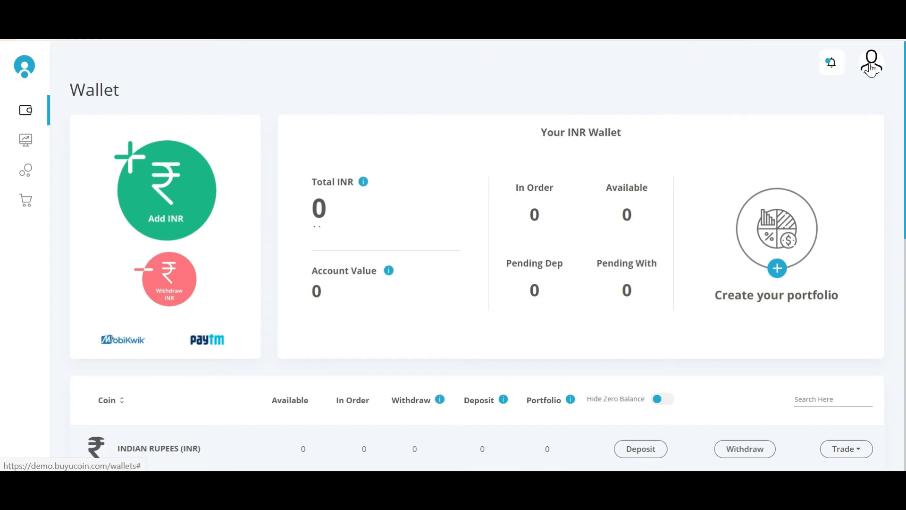
Send a verification email to the registered address from the profile page's Verify Your Email dialog
left_click(871, 63)
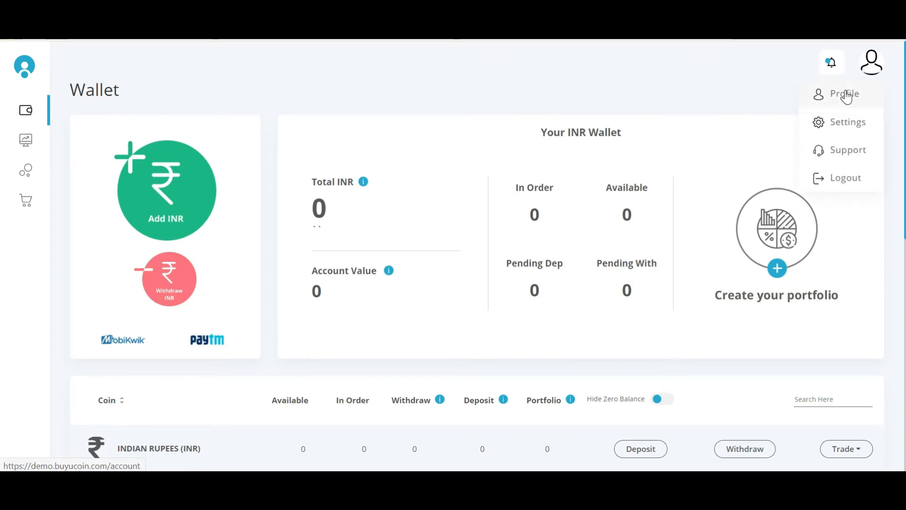
left_click(843, 94)
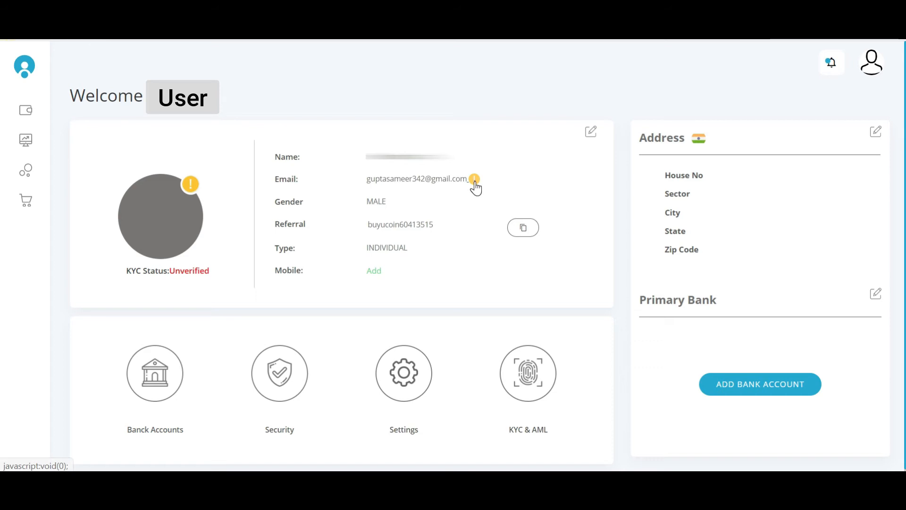
left_click(475, 179)
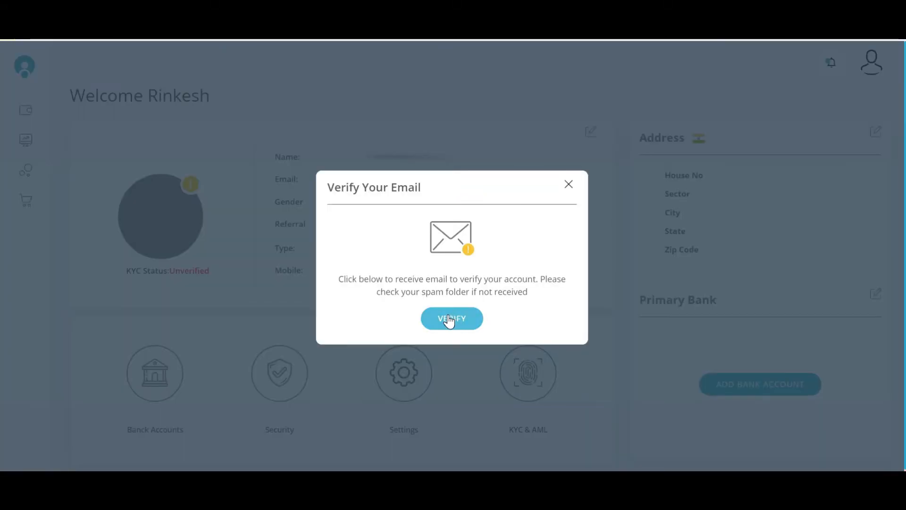
left_click(451, 318)
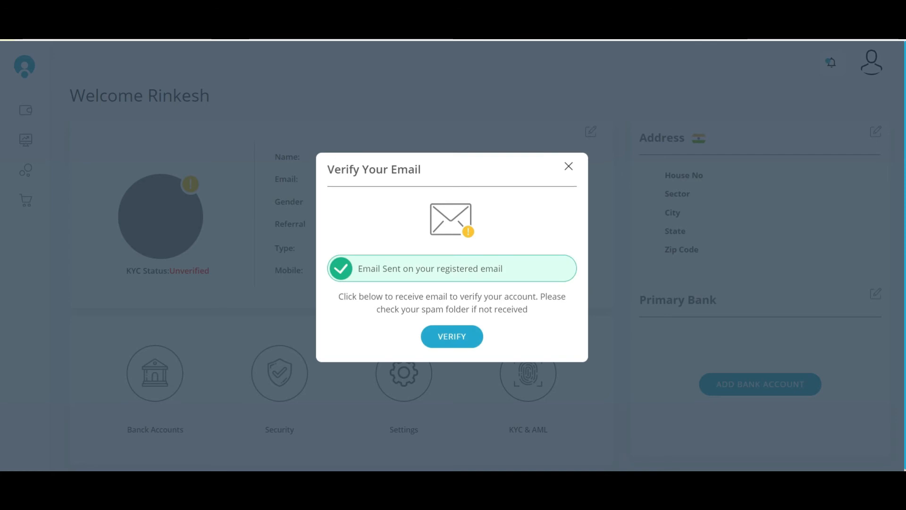
mouse_move(455, 285)
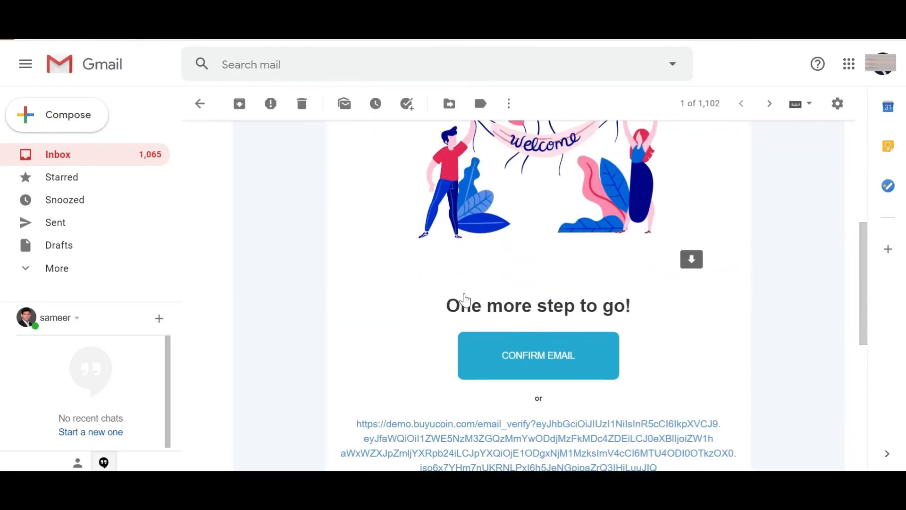
Confirm the email from the BuyUcoin welcome message so the site reports 'Email verified successfully'
left_click(537, 355)
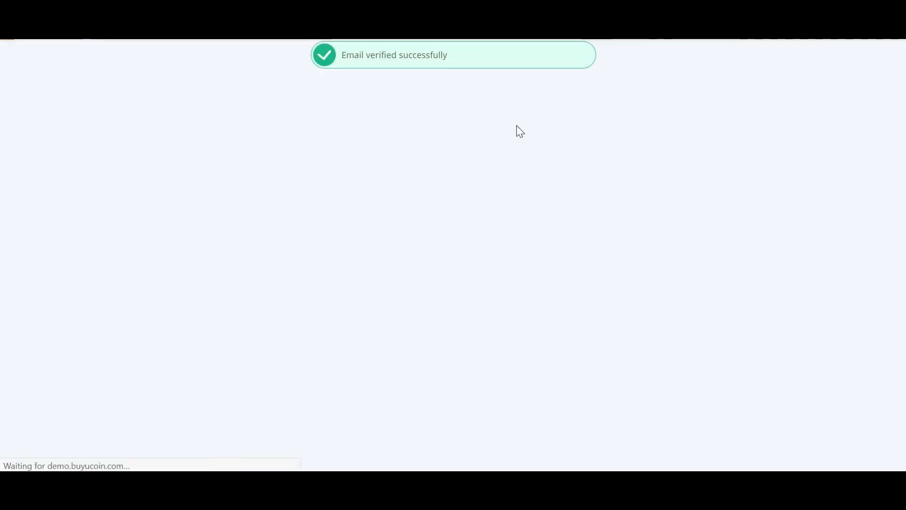